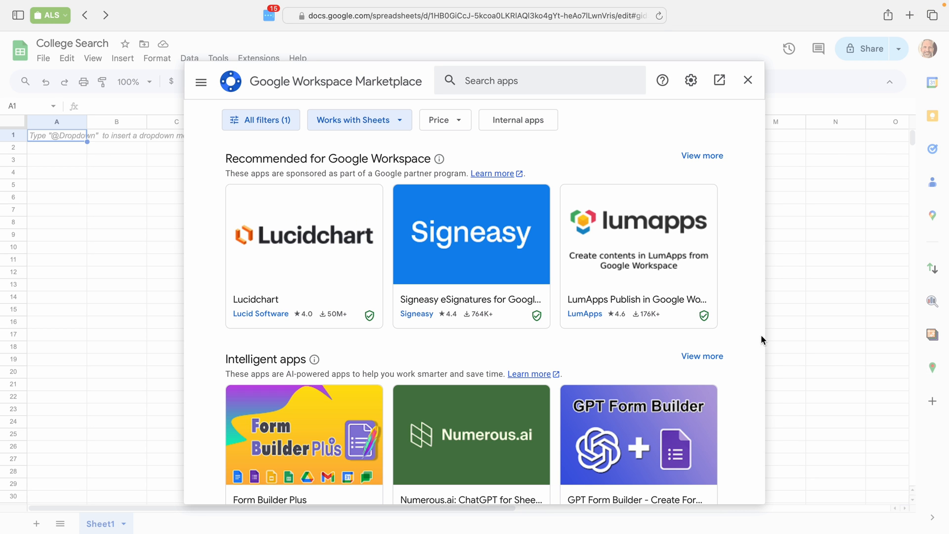
Search the Marketplace for "college" and pick the College Compare suggestion
{"action": "left_click", "coordinate": [539, 80]}
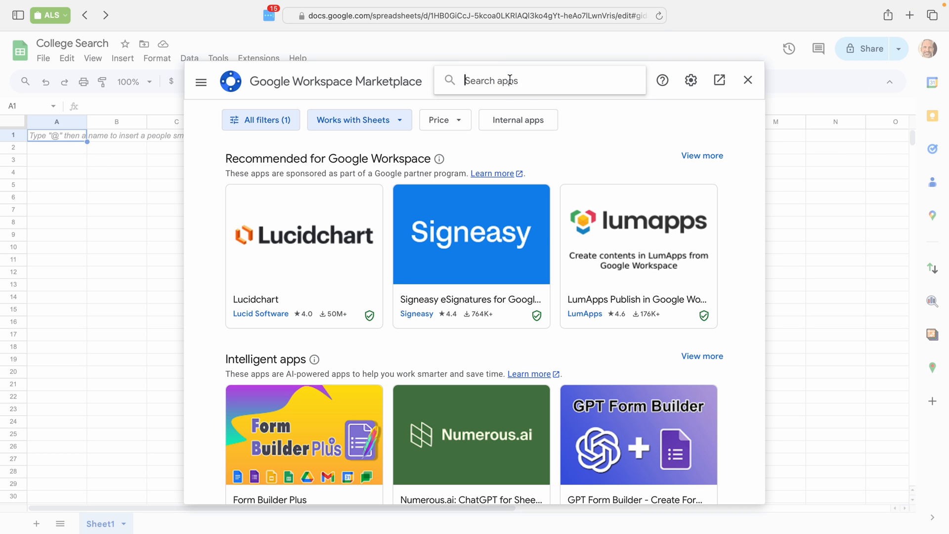
{"action": "type", "text": "college"}
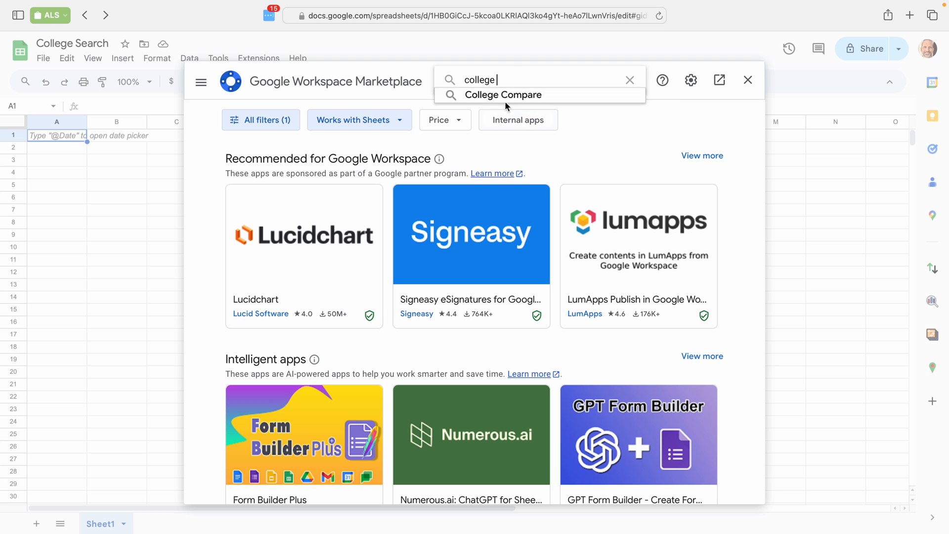
{"action": "left_click", "coordinate": [504, 95]}
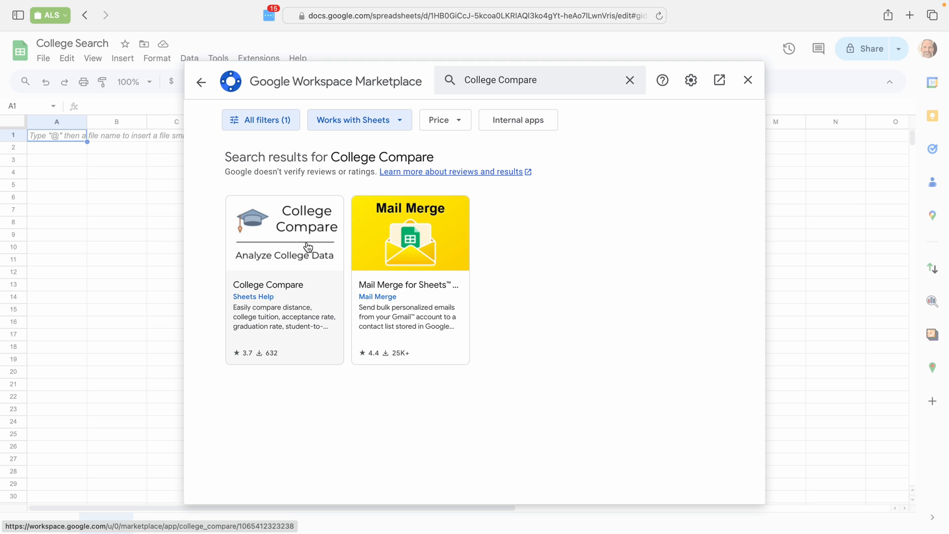
Start an Individual install of College Compare from its Marketplace listing
{"action": "left_click", "coordinate": [284, 233]}
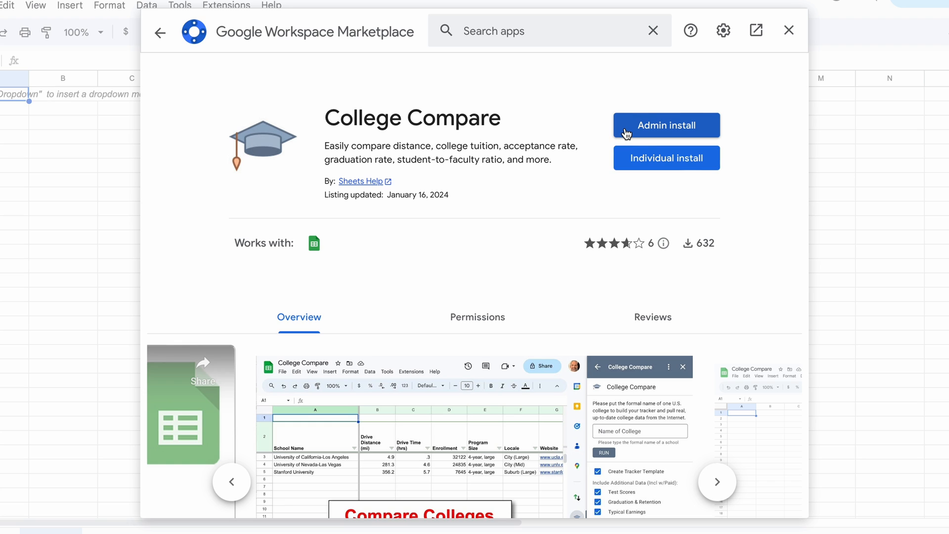
{"action": "mouse_move", "coordinate": [630, 145]}
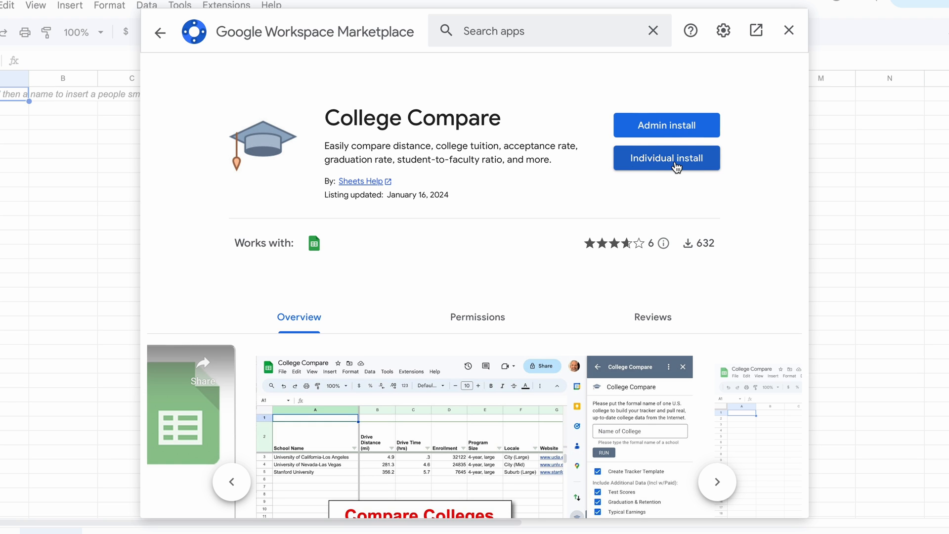
{"action": "left_click", "coordinate": [666, 158]}
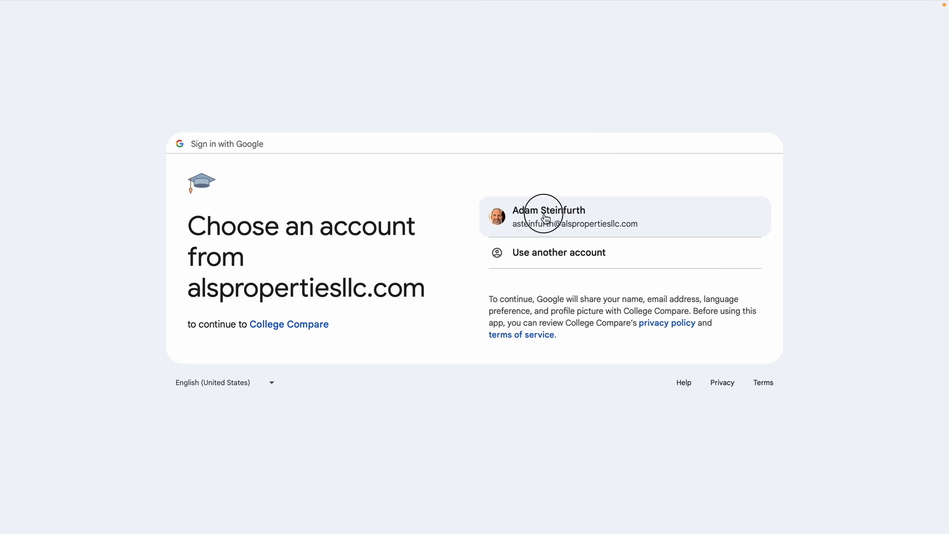
Sign in to College Compare with the listed work account and continue
{"action": "left_click", "coordinate": [547, 216]}
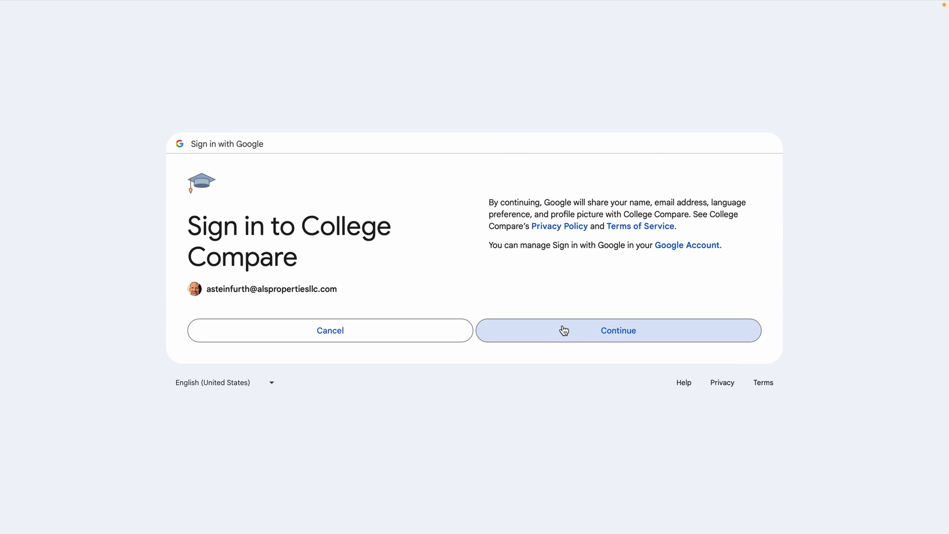
{"action": "left_click", "coordinate": [617, 331]}
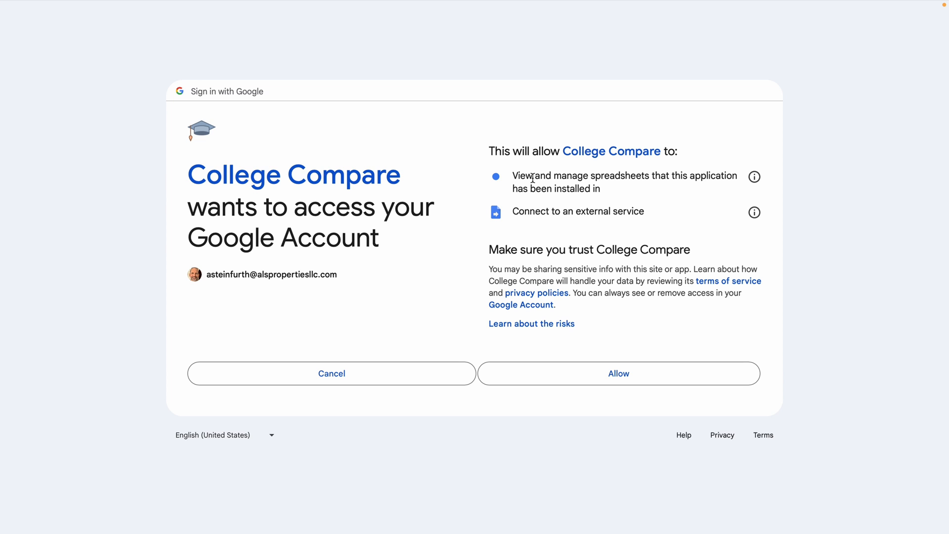
Allow College Compare's requested access, finish installation, and close the Marketplace
{"action": "left_click_drag", "start_coordinate": [532, 179], "coordinate": [626, 179]}
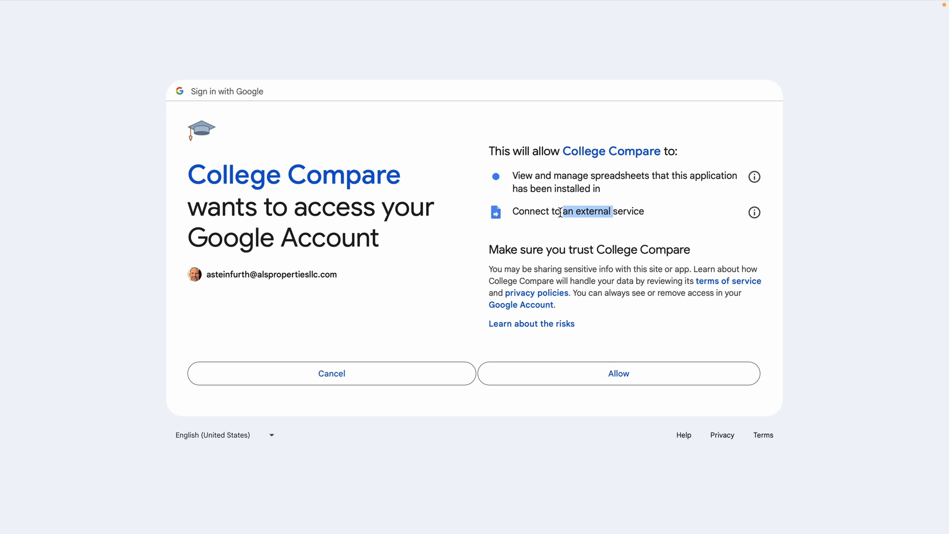
{"action": "left_click", "coordinate": [618, 373]}
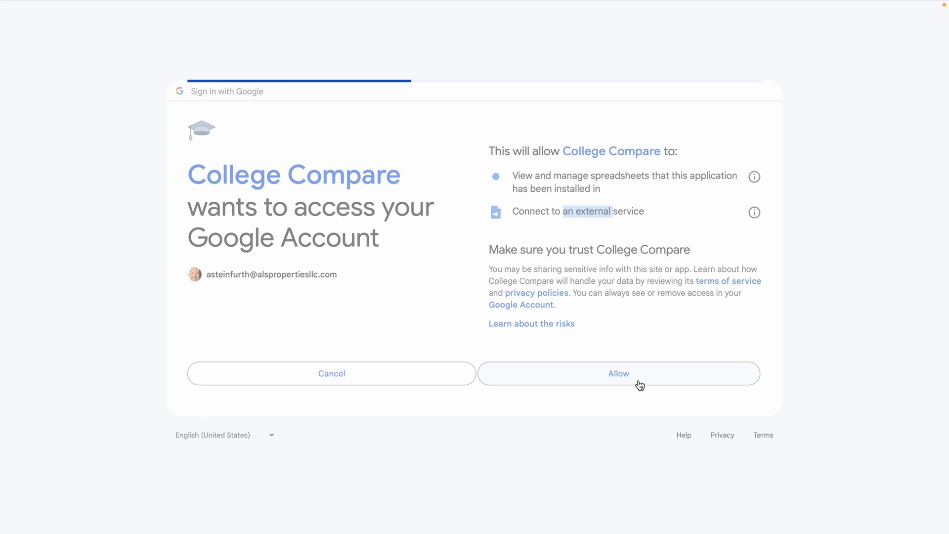
{"action": "left_click", "coordinate": [618, 373]}
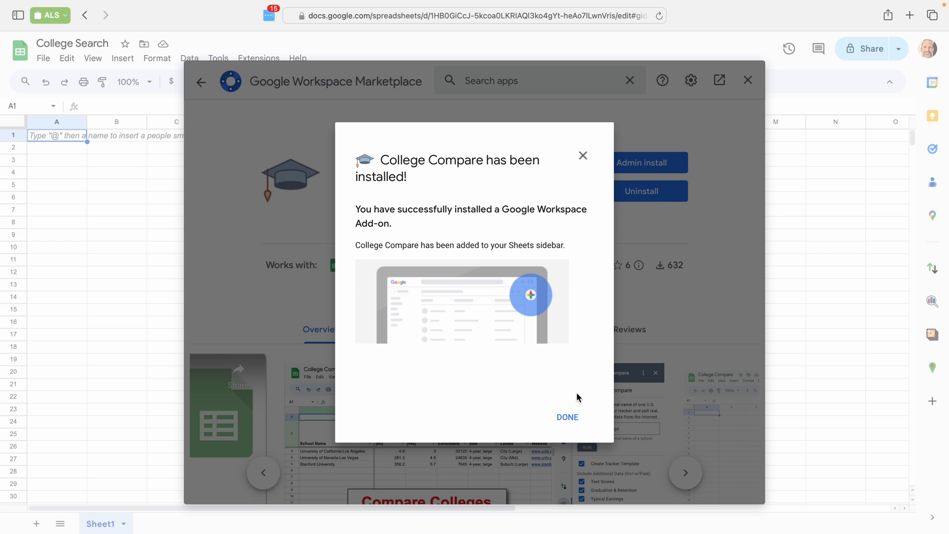
{"action": "left_click", "coordinate": [567, 417]}
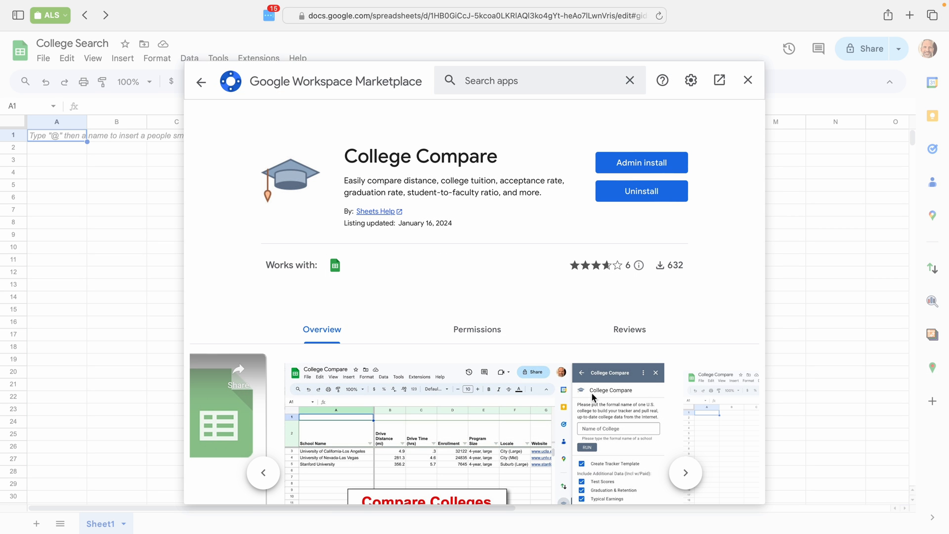
{"action": "mouse_move", "coordinate": [749, 80]}
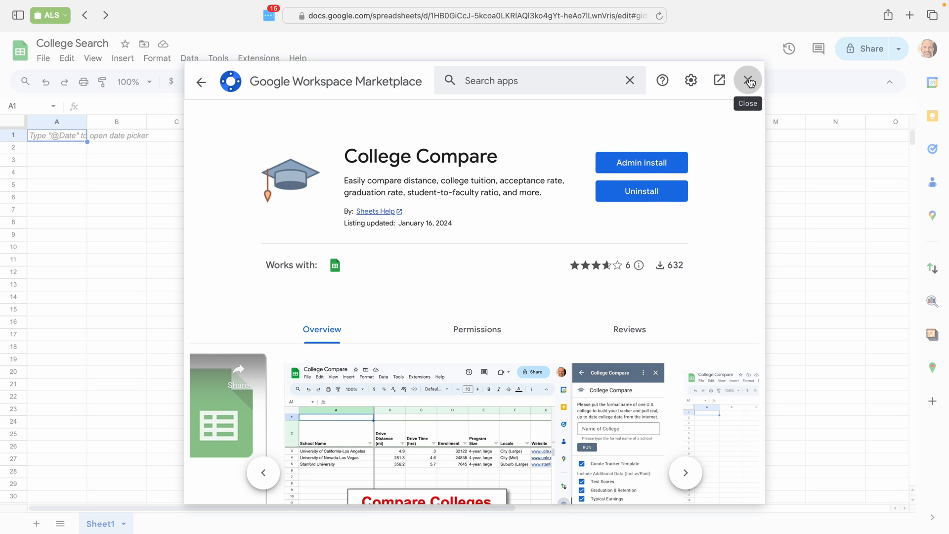
{"action": "left_click", "coordinate": [748, 80]}
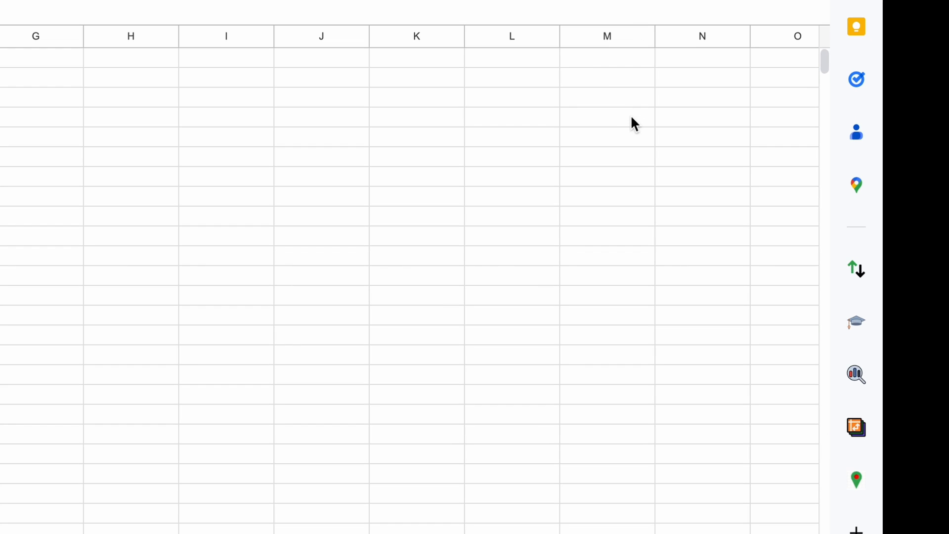
{"action": "mouse_move", "coordinate": [856, 321]}
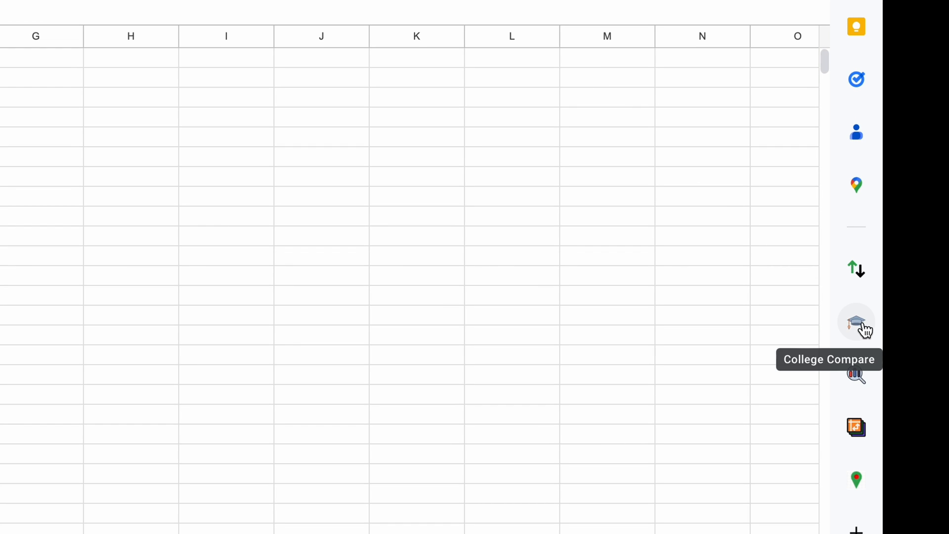
Show the College Compare panel from the graduation-cap icon in the side panel
{"action": "left_click", "coordinate": [856, 321]}
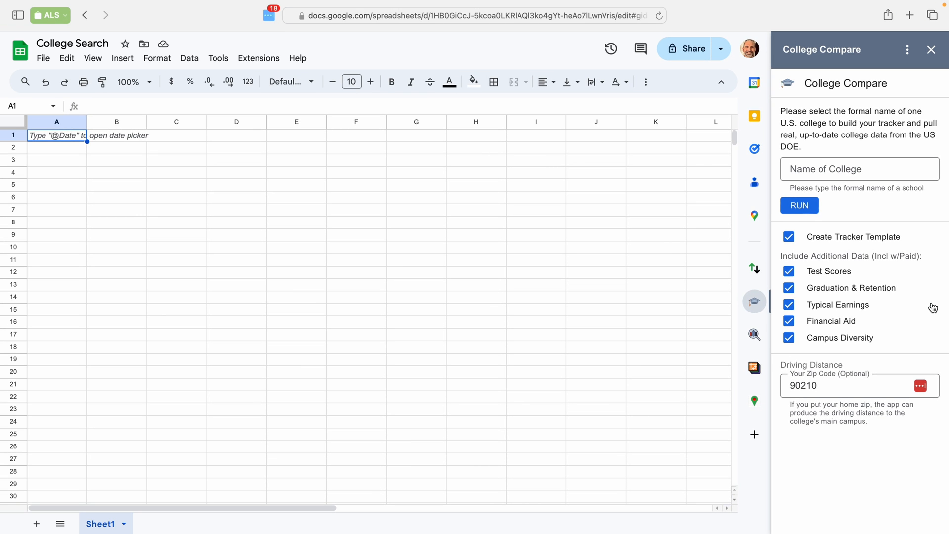